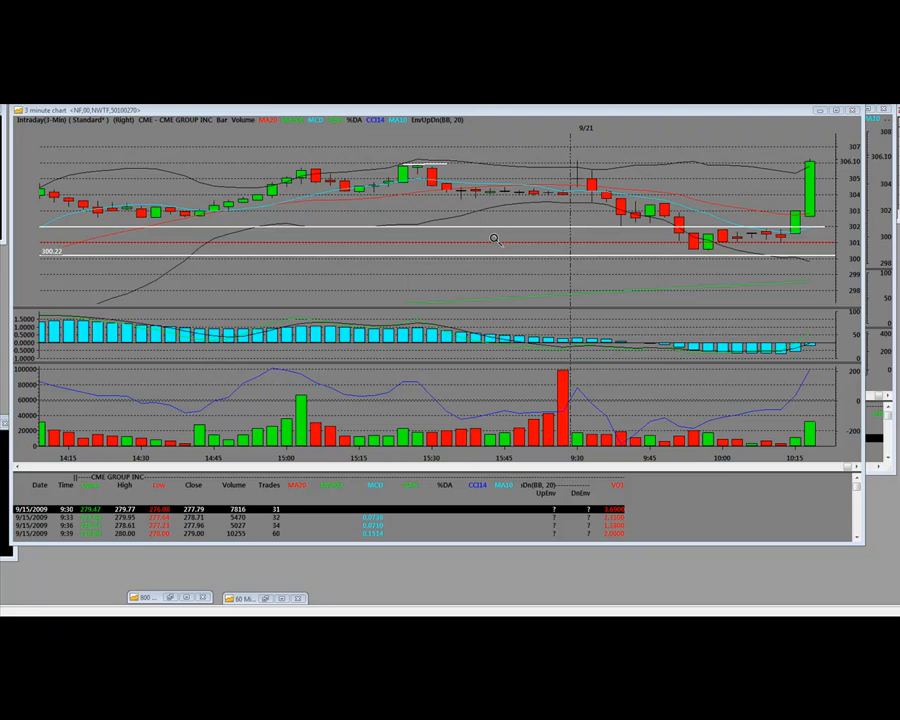
mouse_move(672, 178)
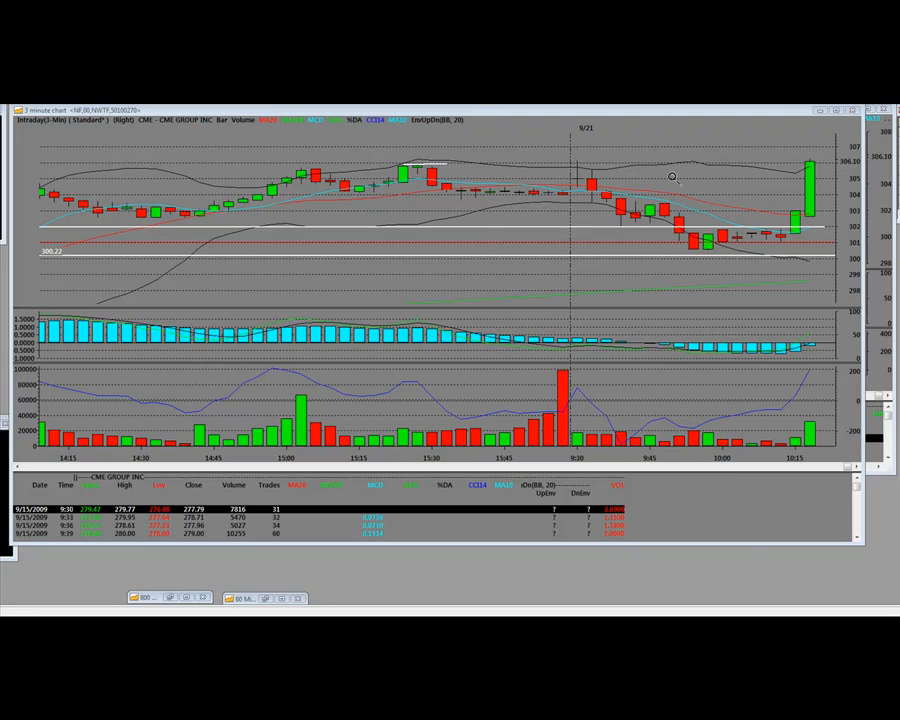
mouse_move(557, 152)
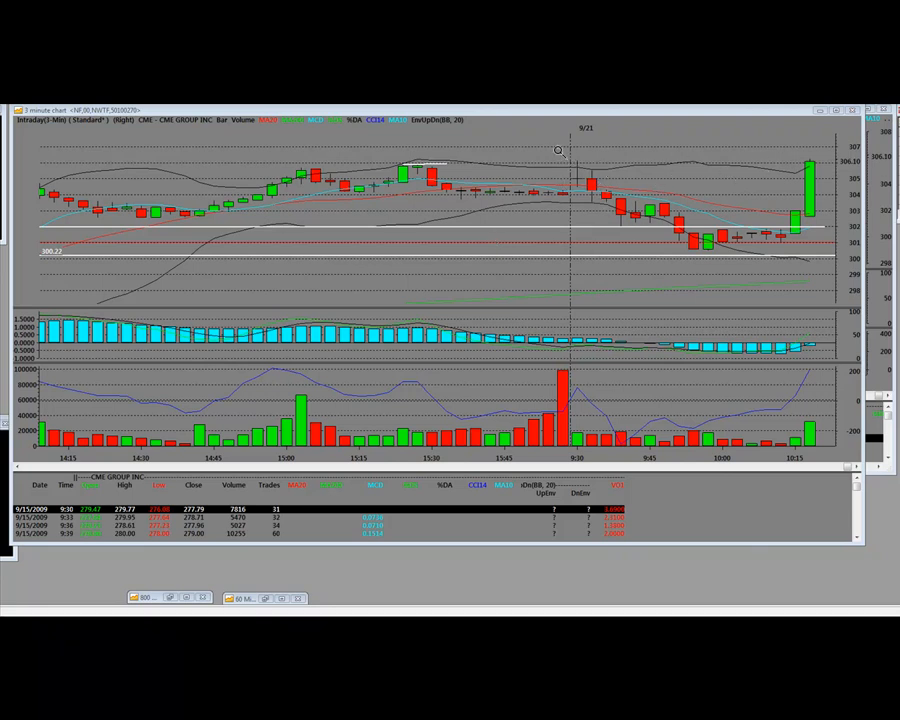
mouse_move(685, 248)
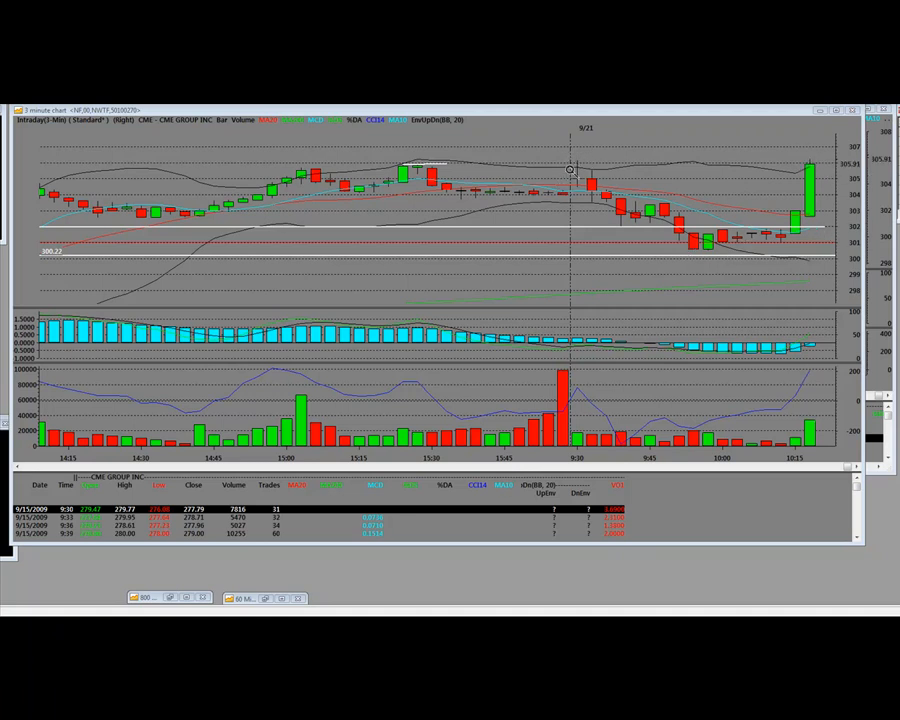
mouse_move(793, 232)
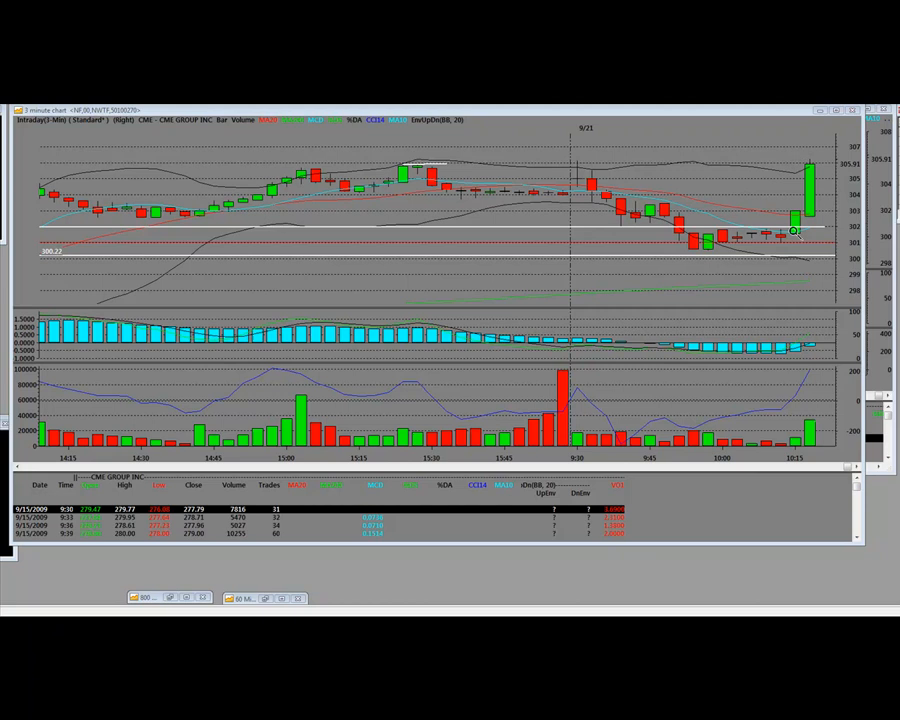
mouse_move(767, 172)
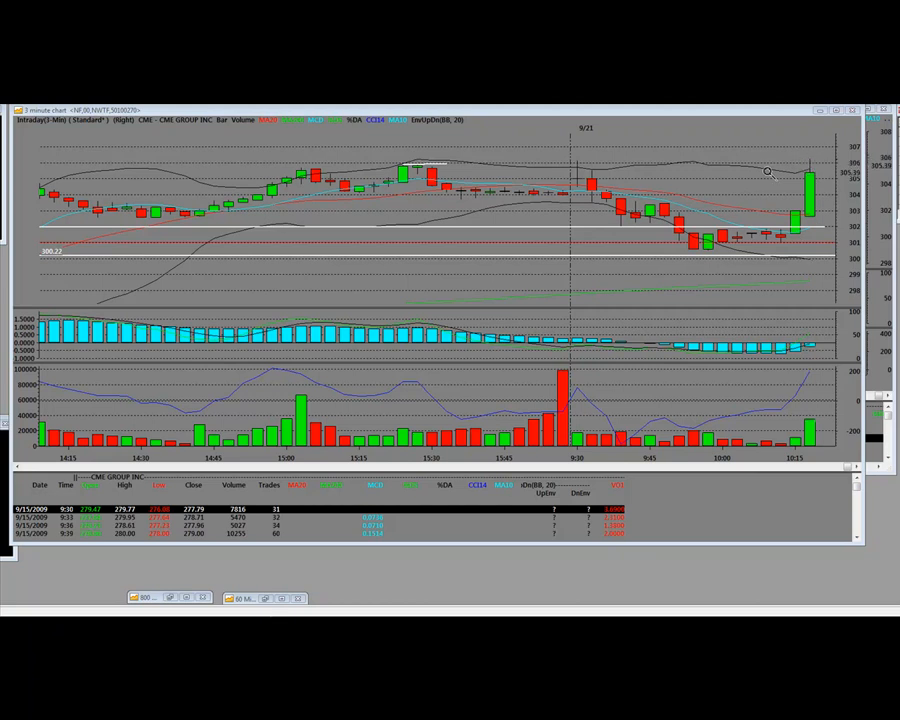
mouse_move(718, 247)
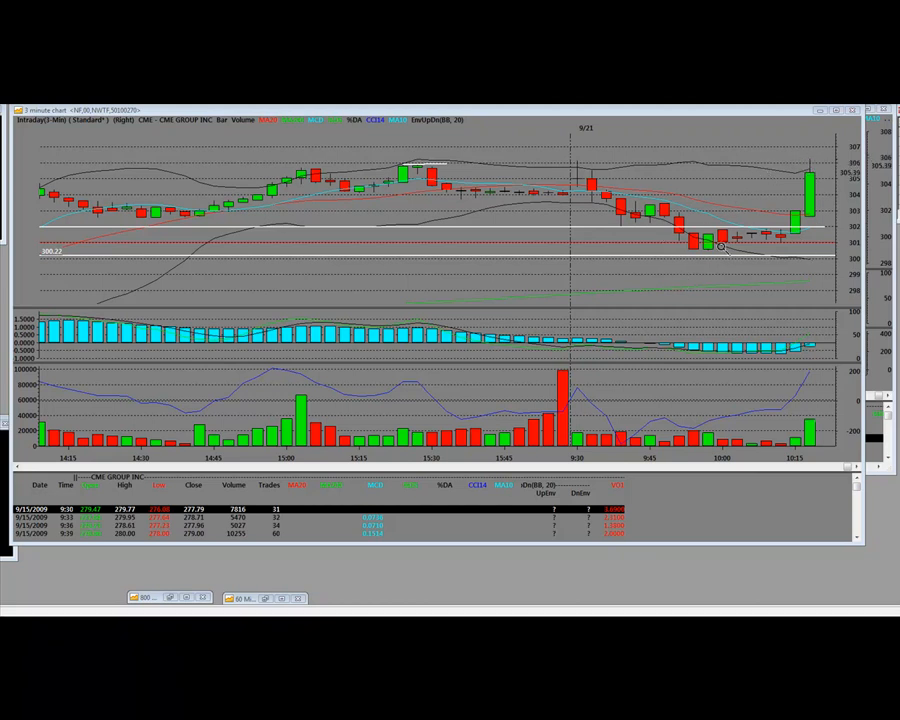
mouse_move(815, 160)
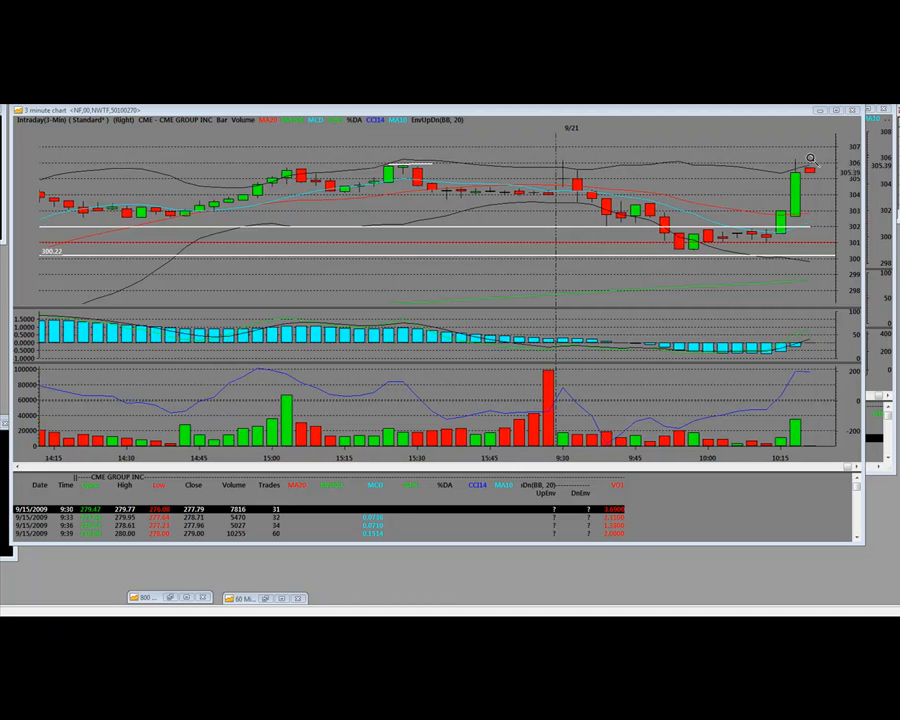
mouse_move(765, 170)
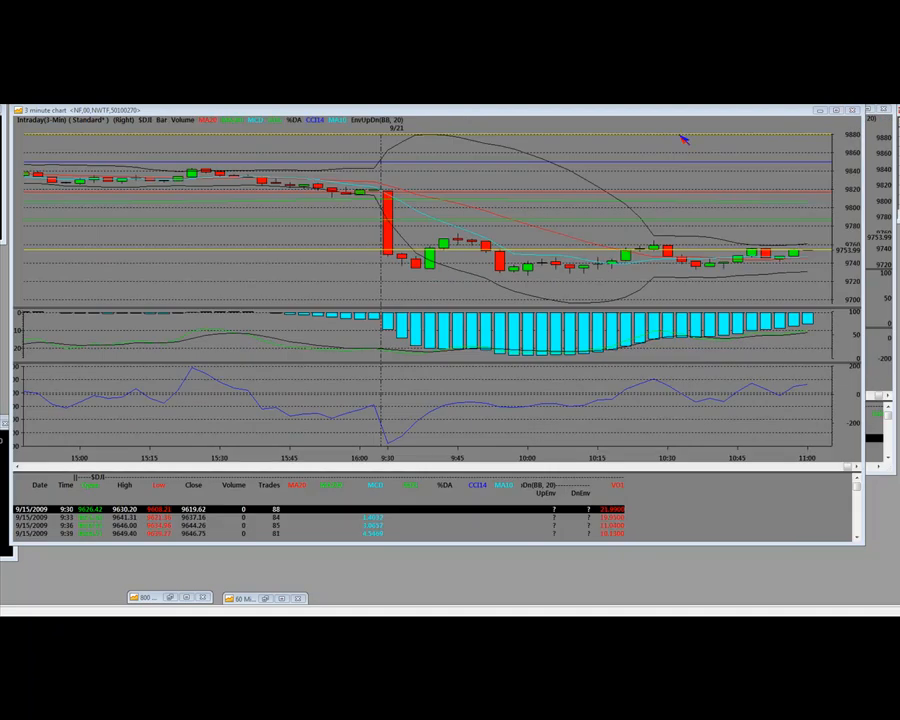
mouse_move(162, 611)
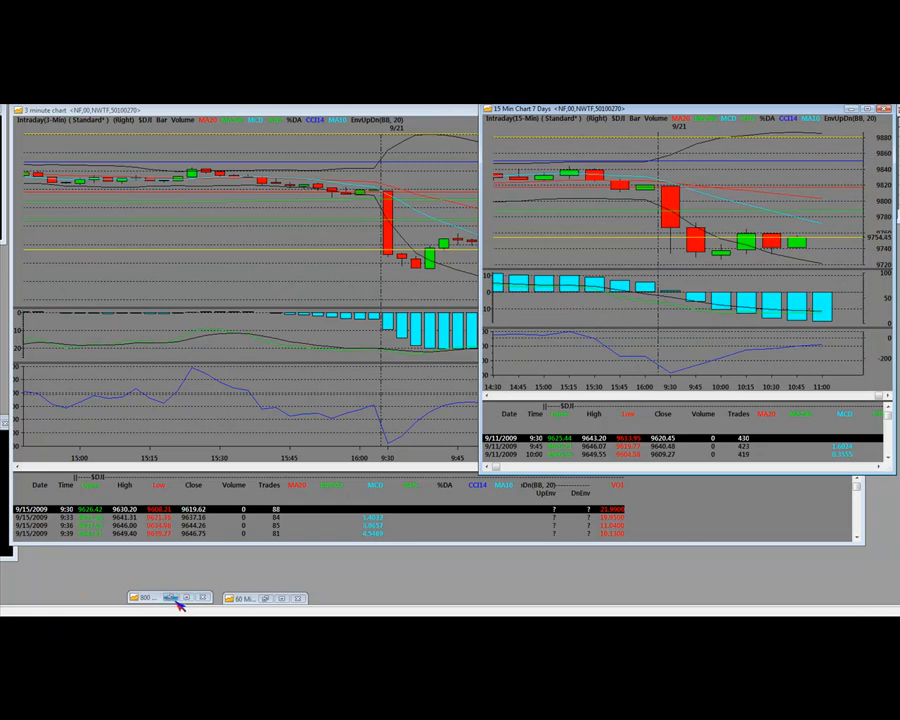
click(147, 597)
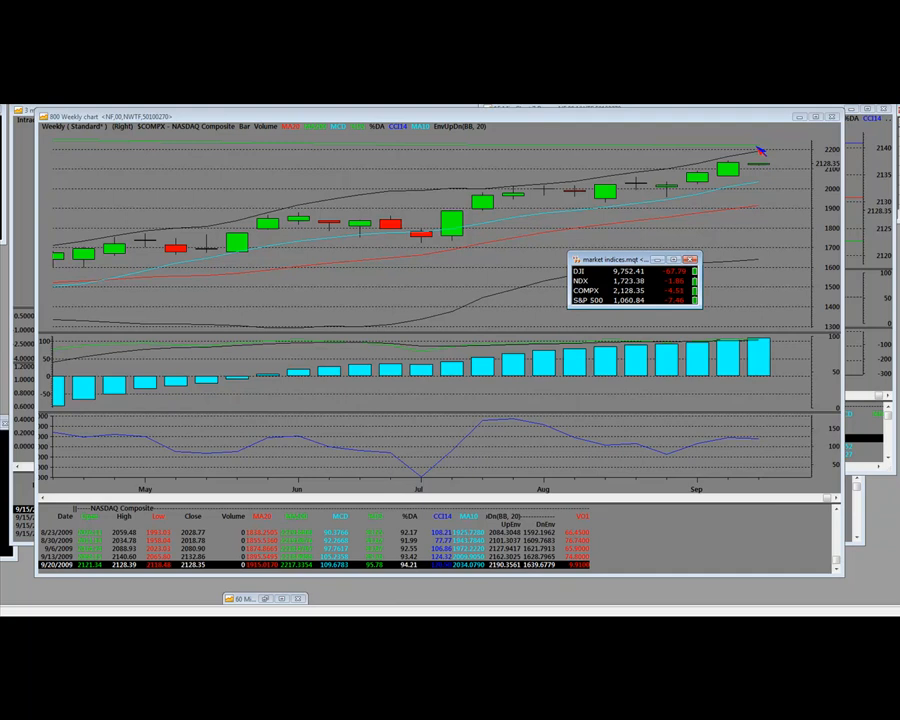
mouse_move(645, 220)
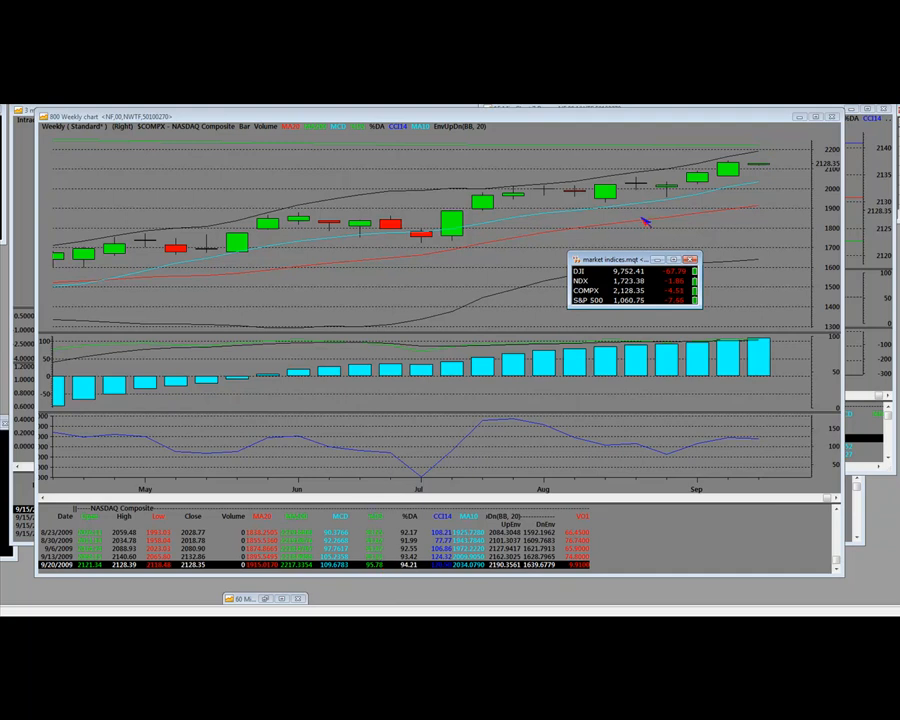
mouse_move(755, 163)
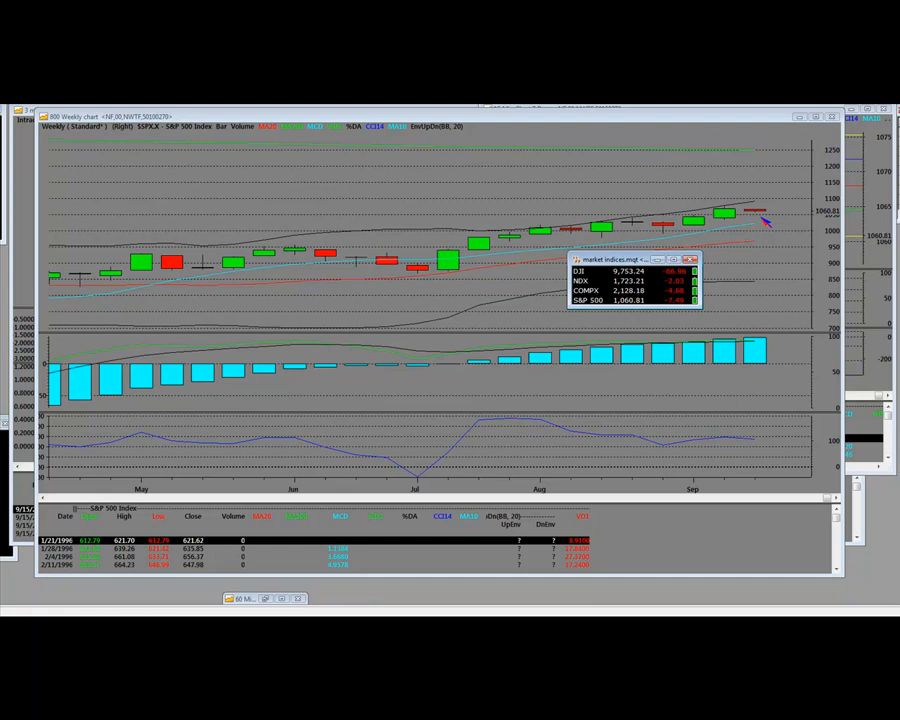
Drag the market indices quote window to the right edge, clearing the weekly S&P 500 candles
drag(633, 259, 805, 431)
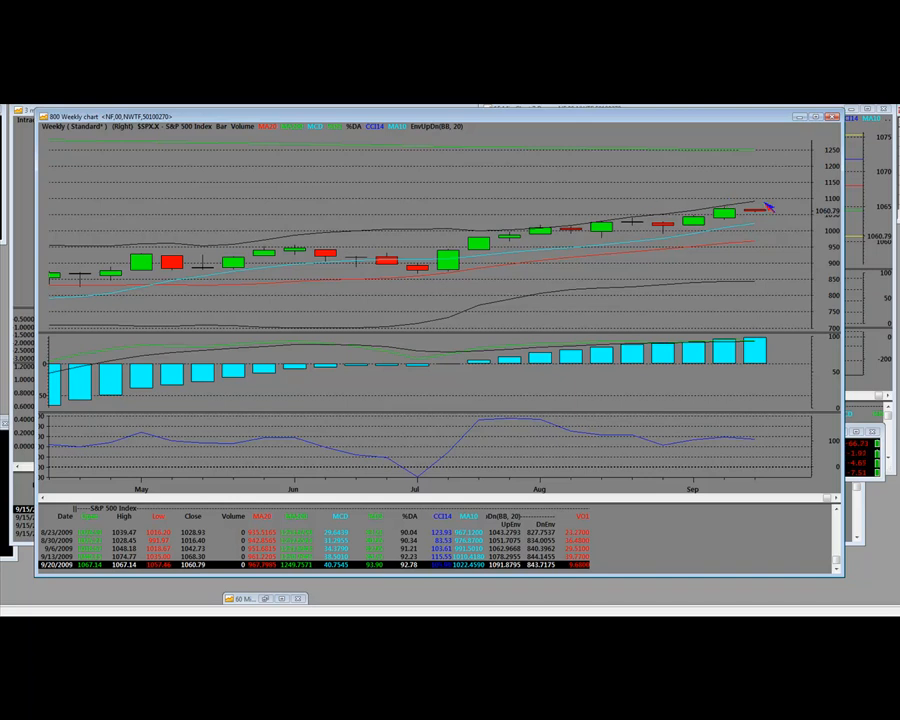
mouse_move(562, 205)
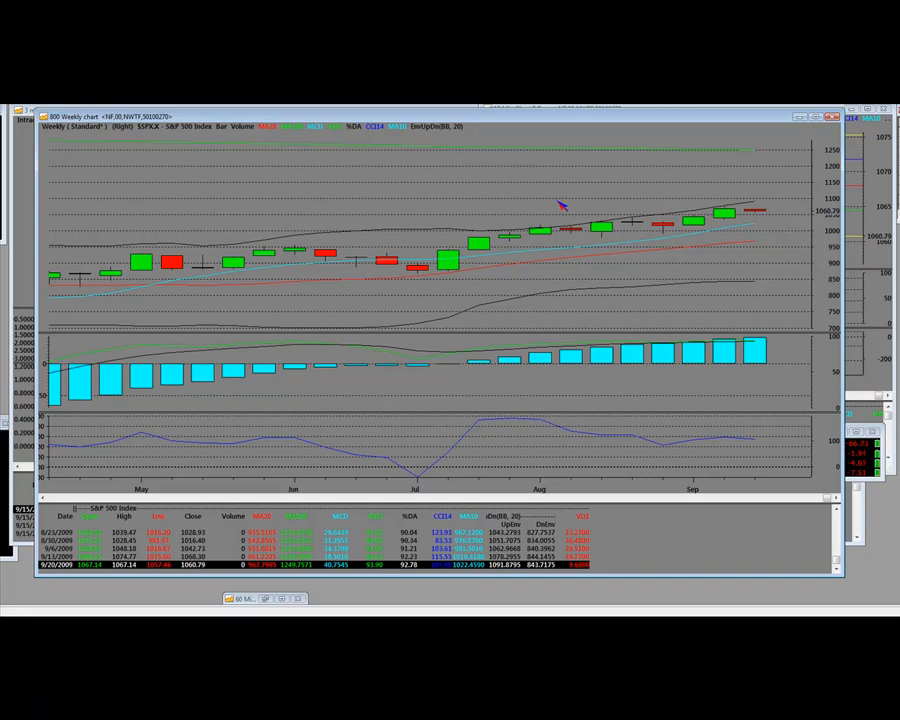